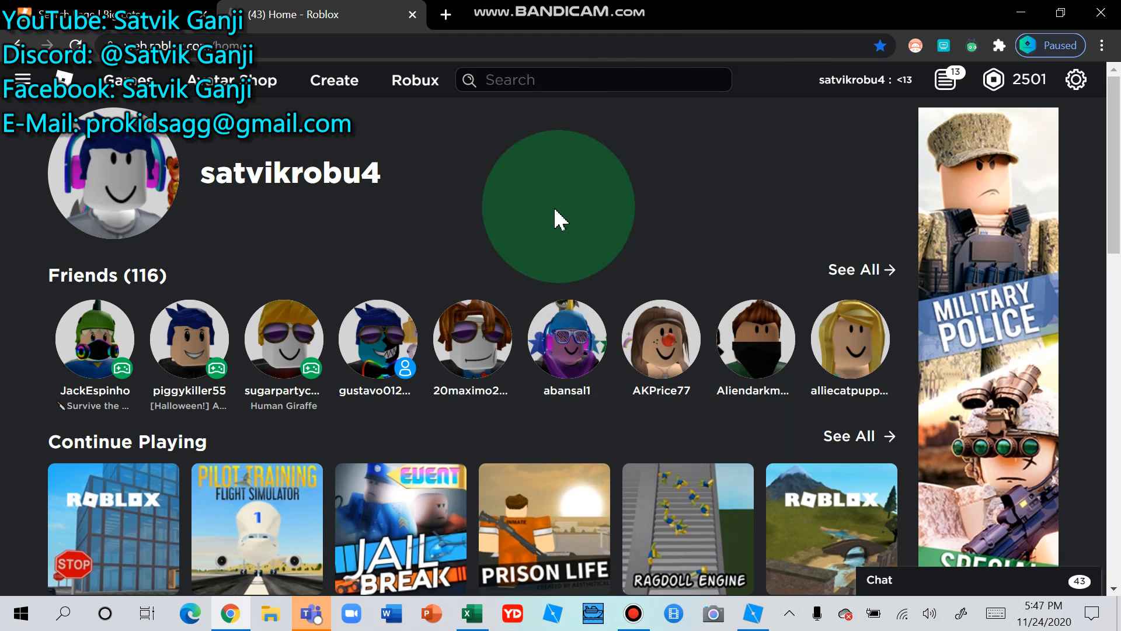
Step: Show the link options for the Jailbreak game card under Continue Playing
scroll(down, 3)
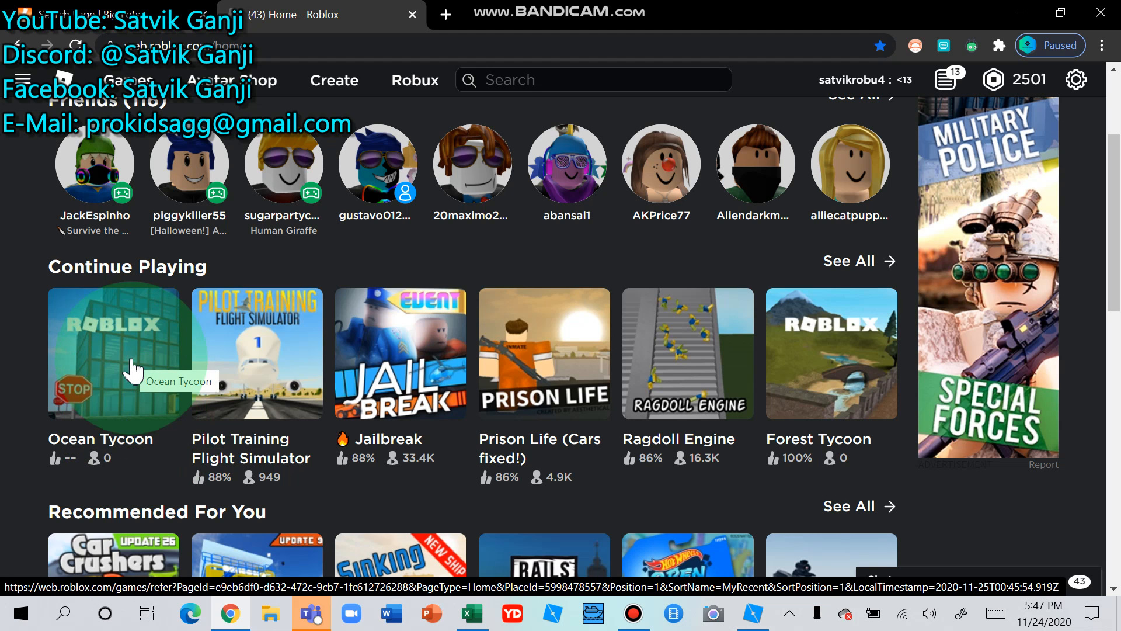
mouse_move(147, 400)
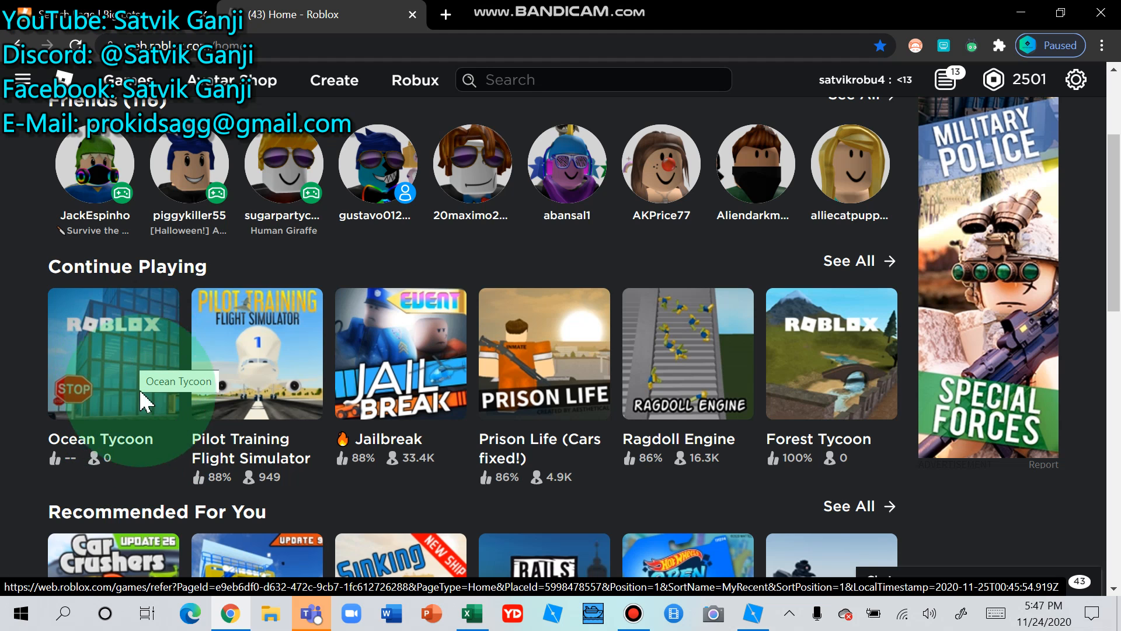
mouse_move(401, 401)
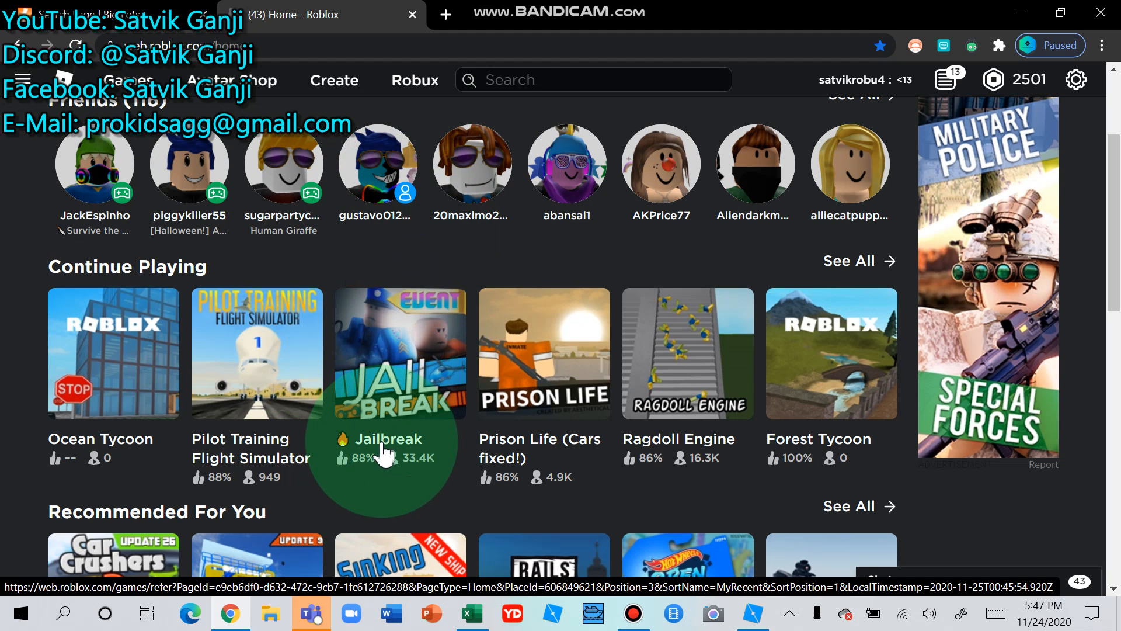
right_click(387, 451)
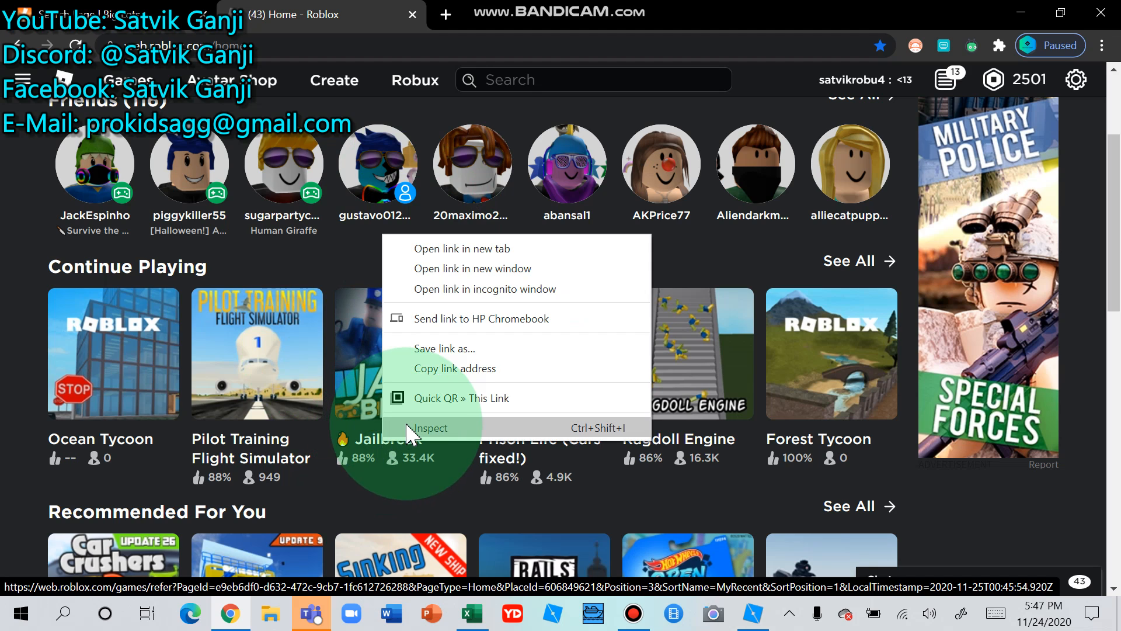
Step: Inspect the Jailbreak title element and begin renaming its text to 'Madci'
click(429, 428)
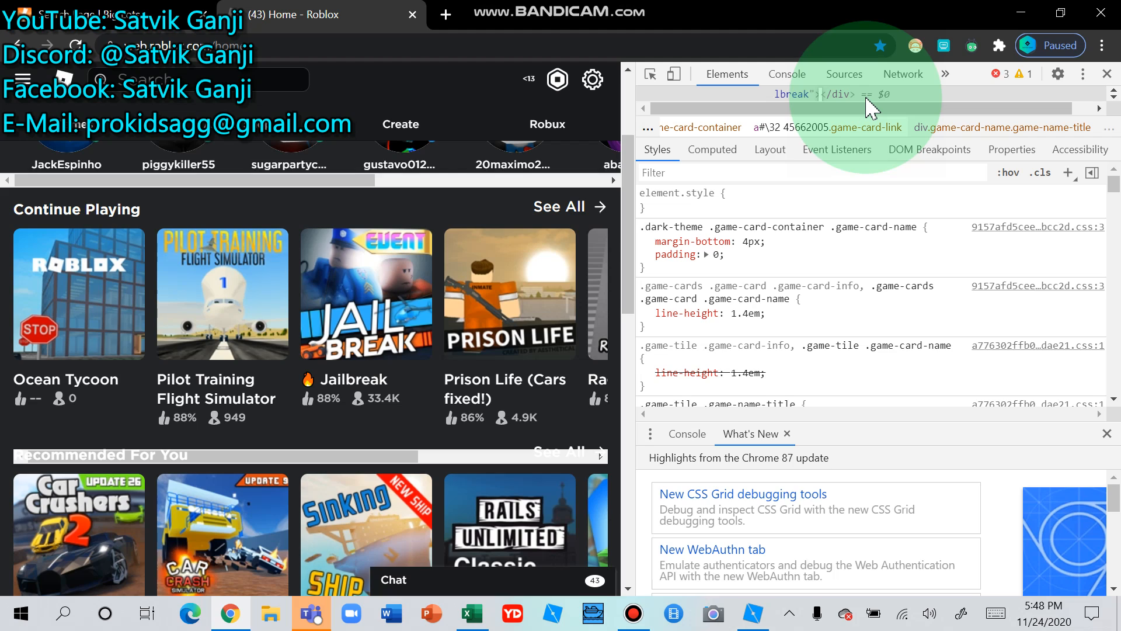
text(Madci)
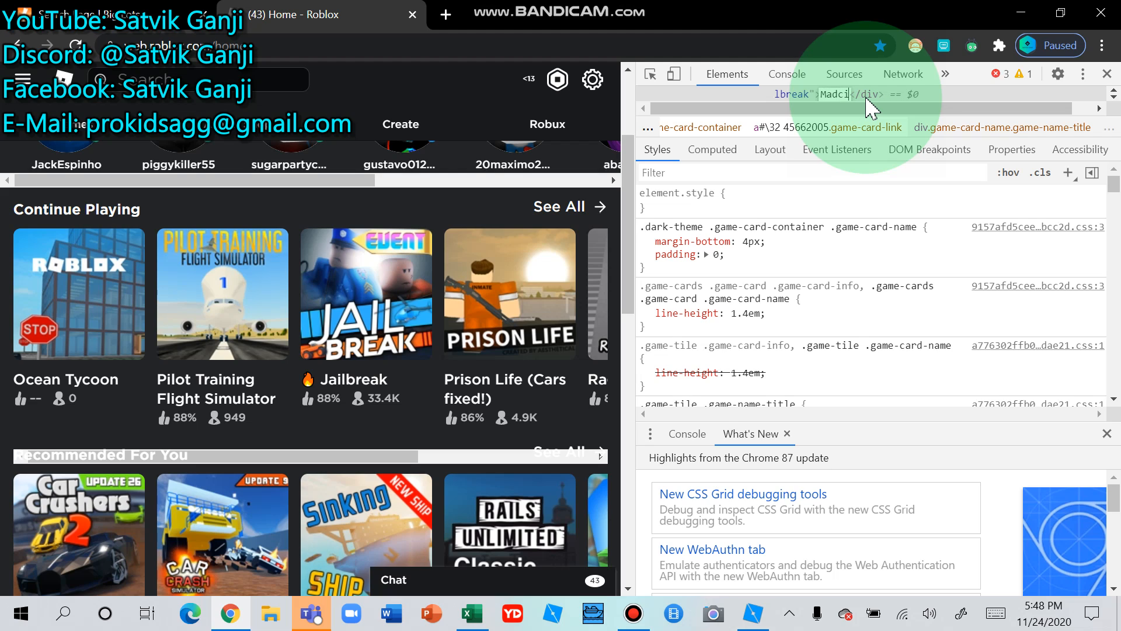